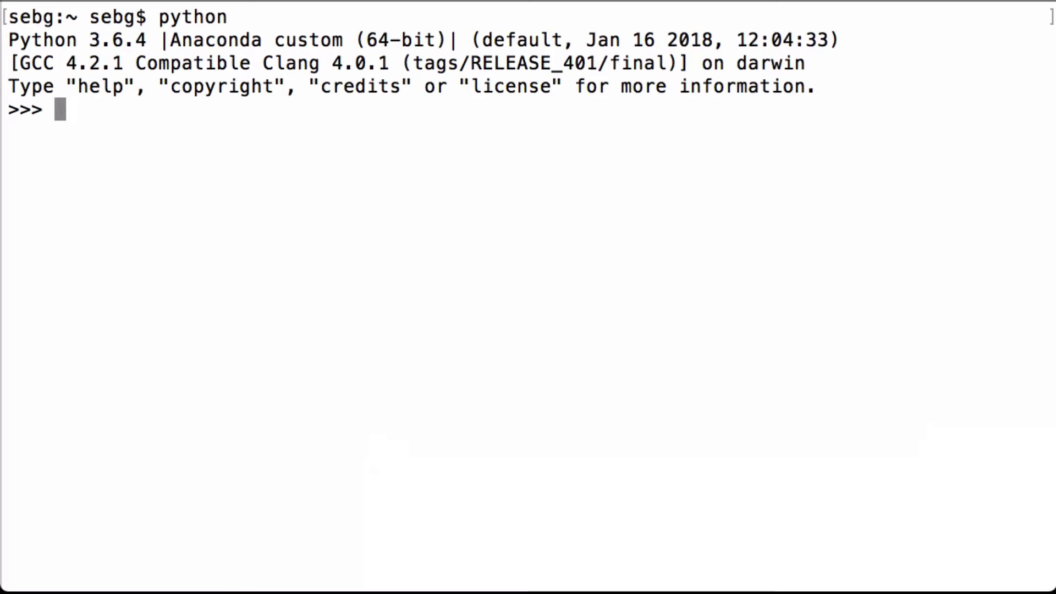
Import torch and print torch.__version__, which reports PyTorch 0.3.1.post2.
text(import torch)
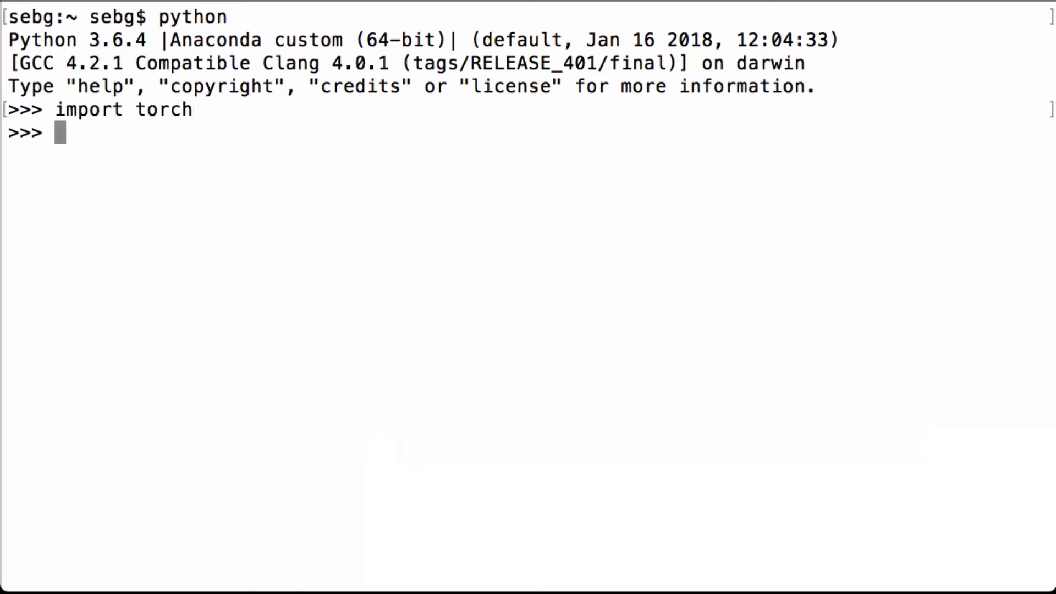
text(print(torch.__version__))
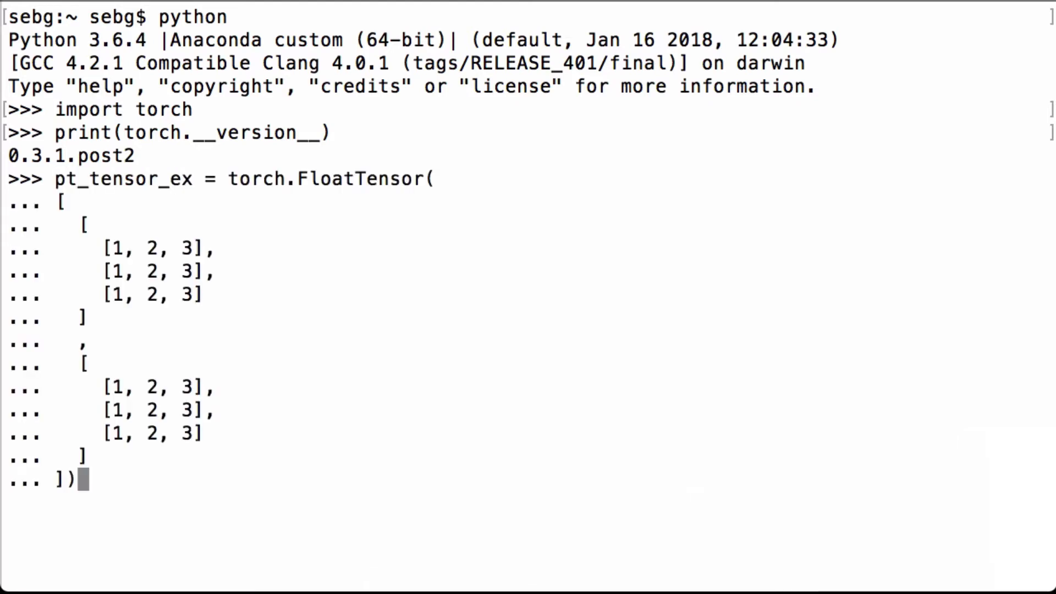
mouse_move(273, 168)
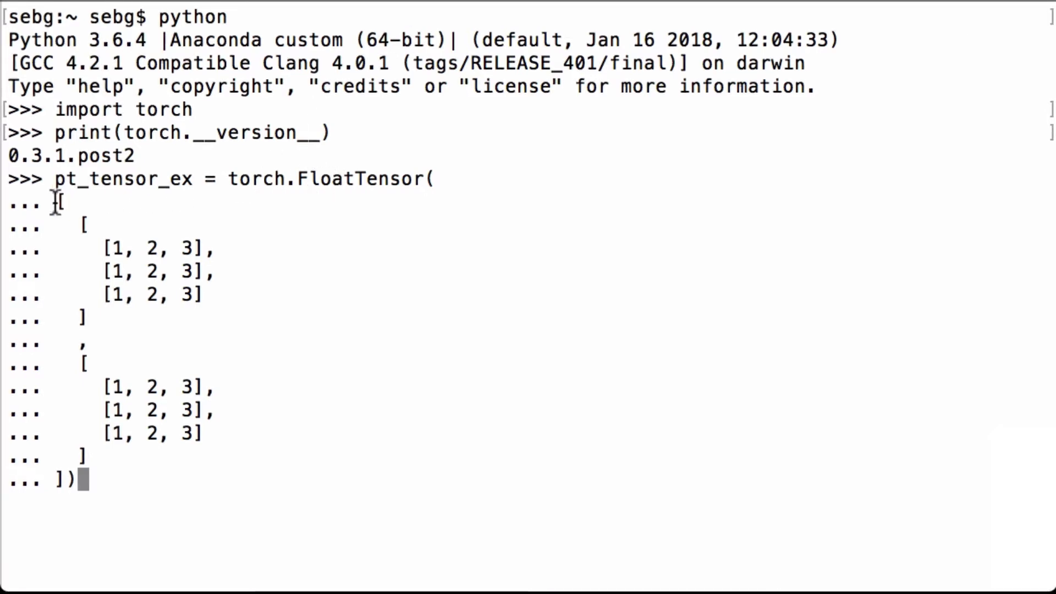
Select the FloatTensor assignment and print pt_tensor_ex, showing two 3×3 slices.
drag(60, 200, 80, 479)
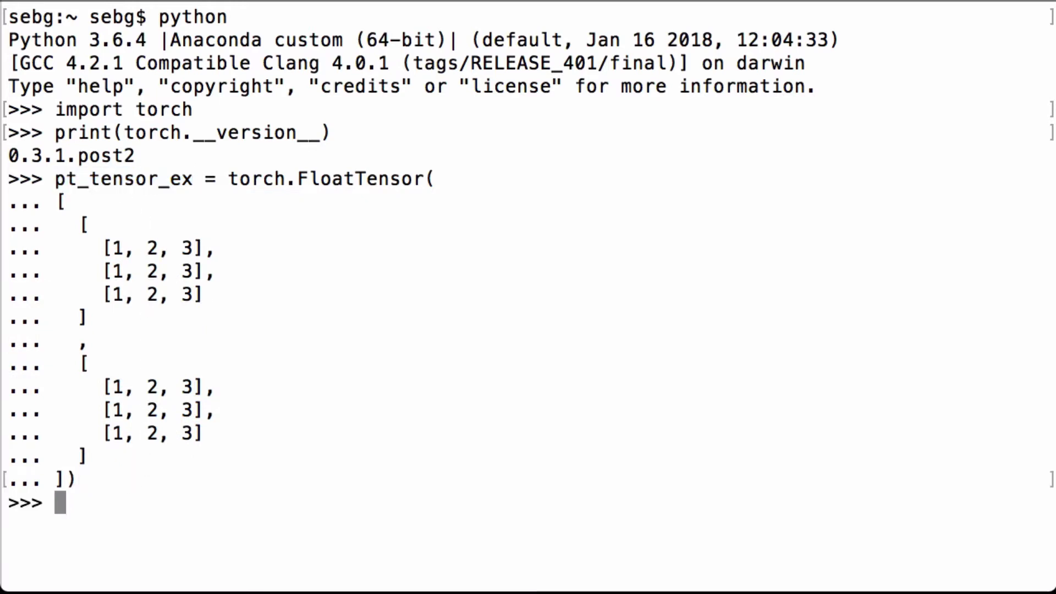
text(print(pt_tensor_ex))
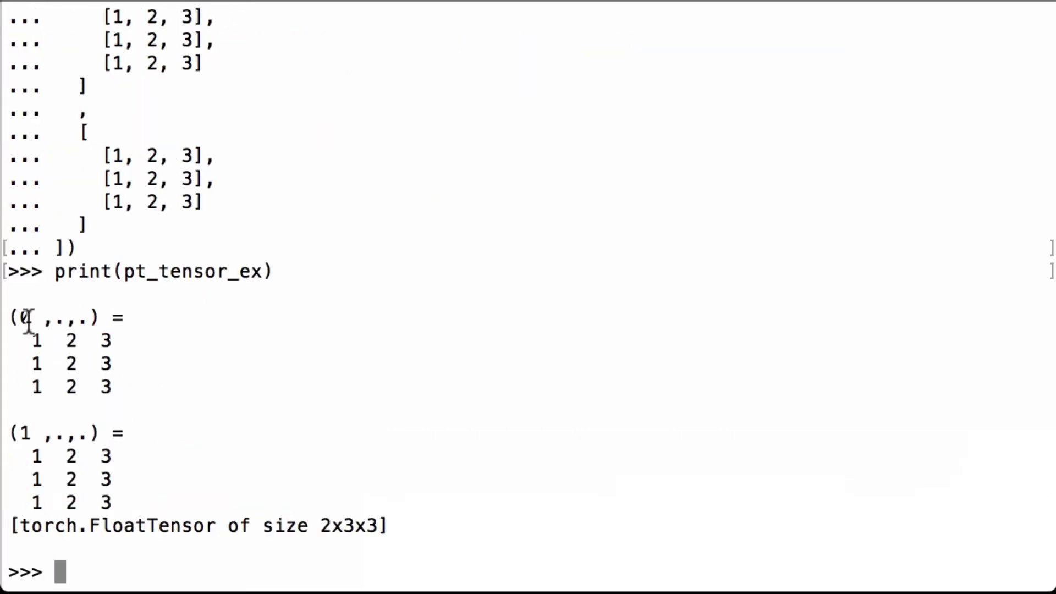
mouse_move(165, 388)
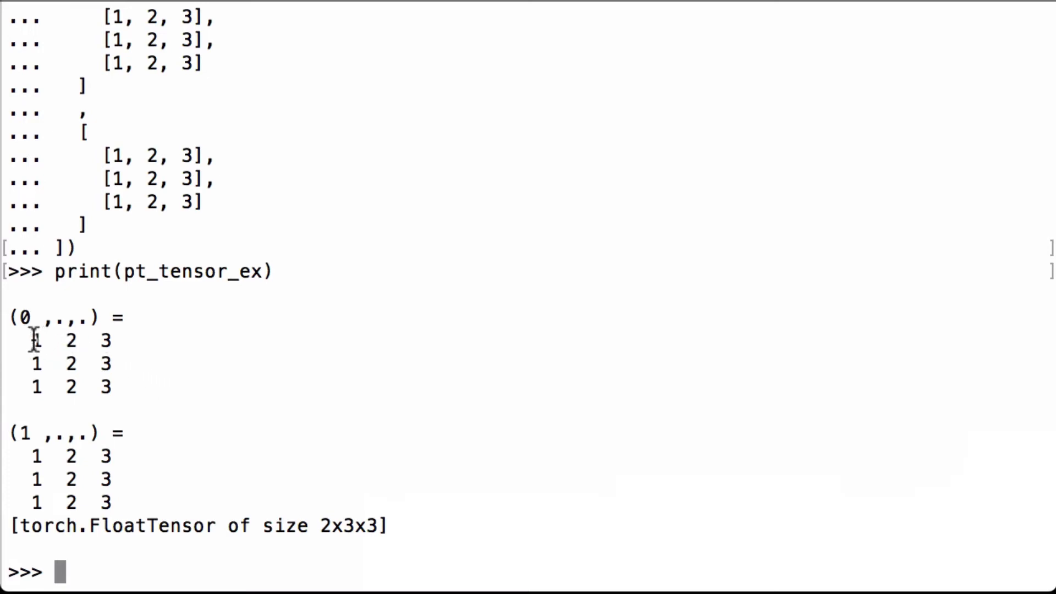
mouse_move(35, 501)
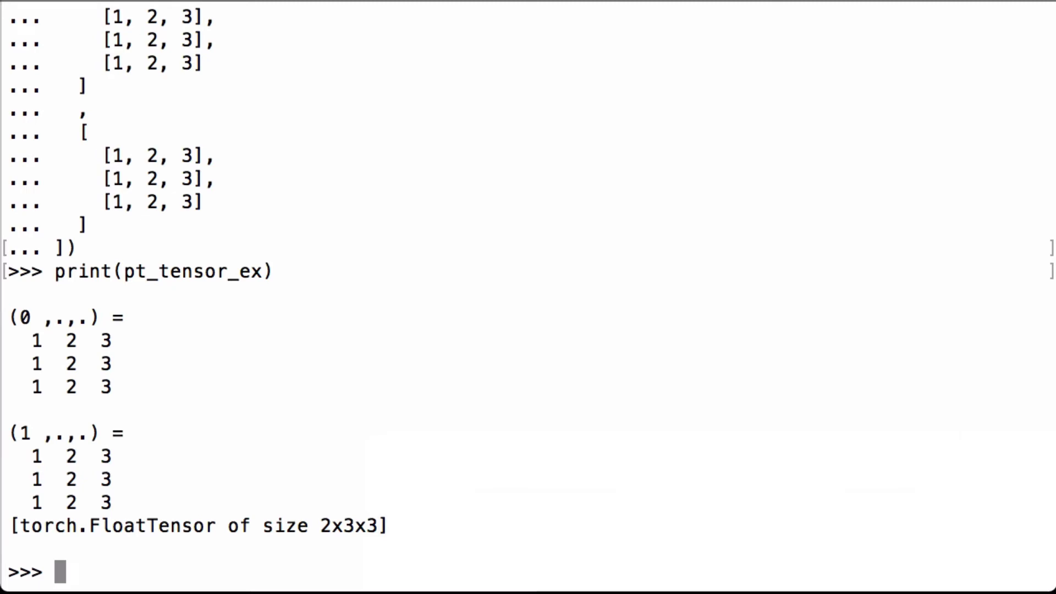
Run pt_tensor_sum_ex = torch.sum(pt_tensor_ex), highlighting pt_tensor_ex and pt_tensor_sum_ex.
text(pt_tensor_sum_ex = torch.sum(pt_tensor_ex))
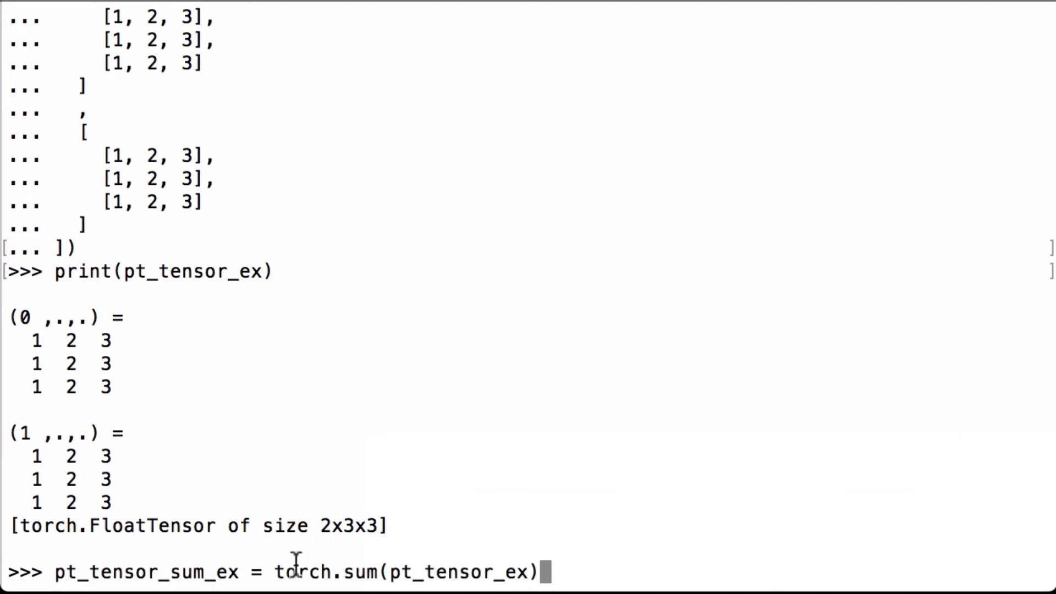
double_click(461, 572)
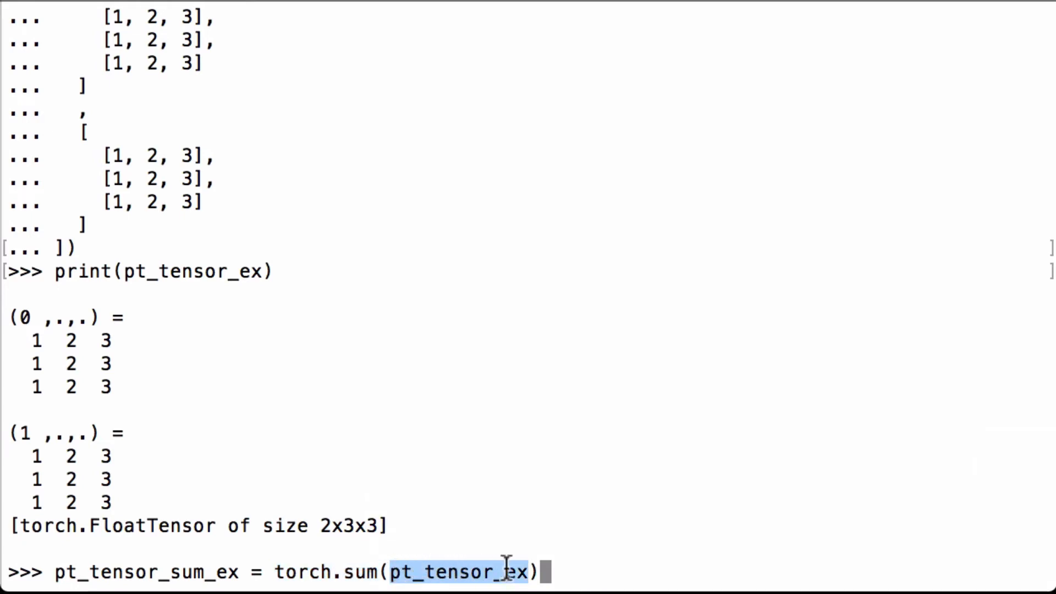
double_click(146, 572)
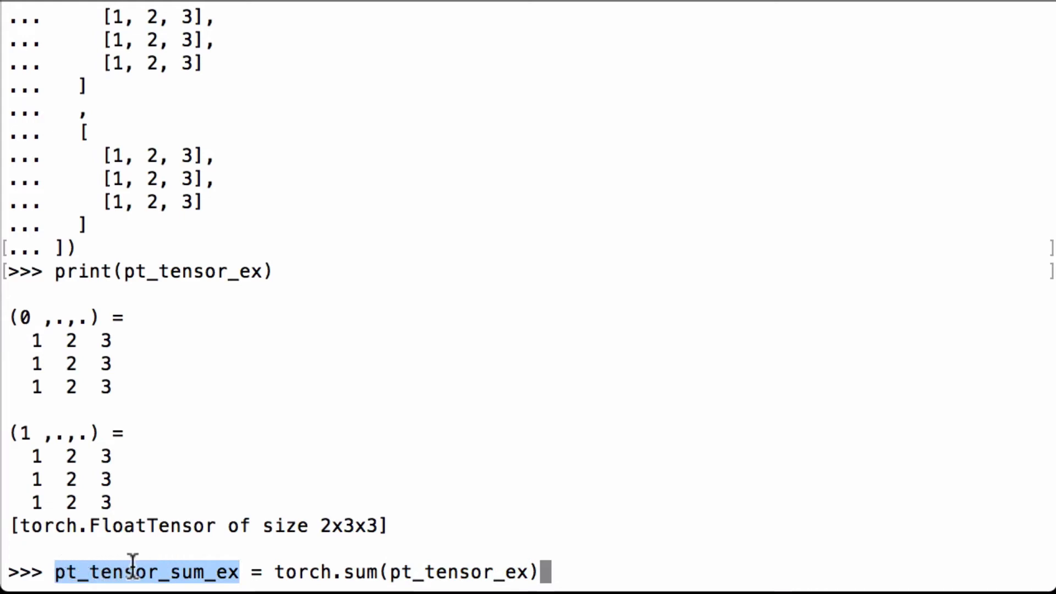
mouse_move(219, 570)
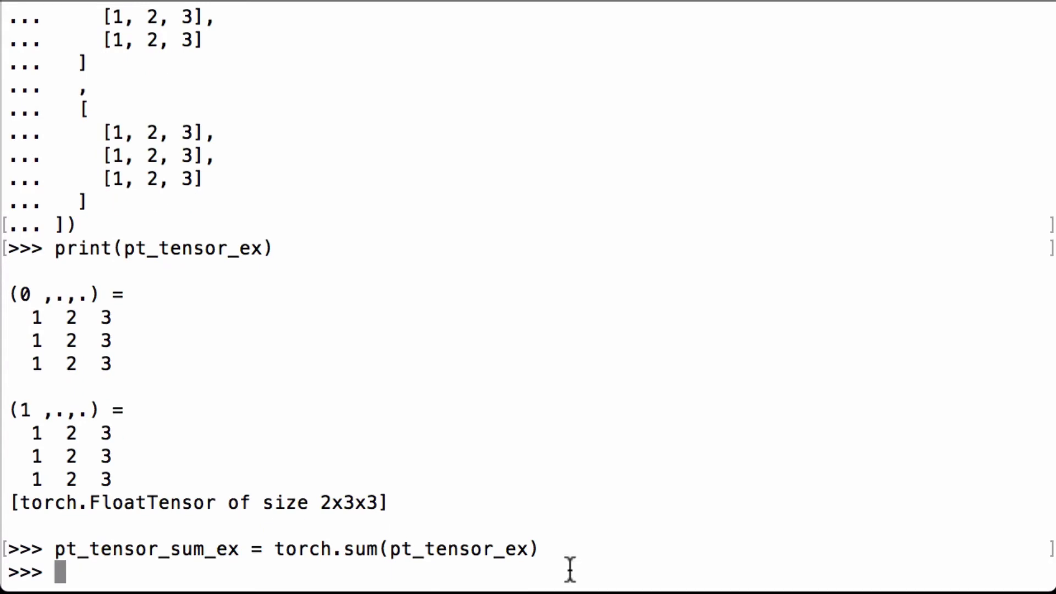
text(print(pt_tensor_sum_ex))
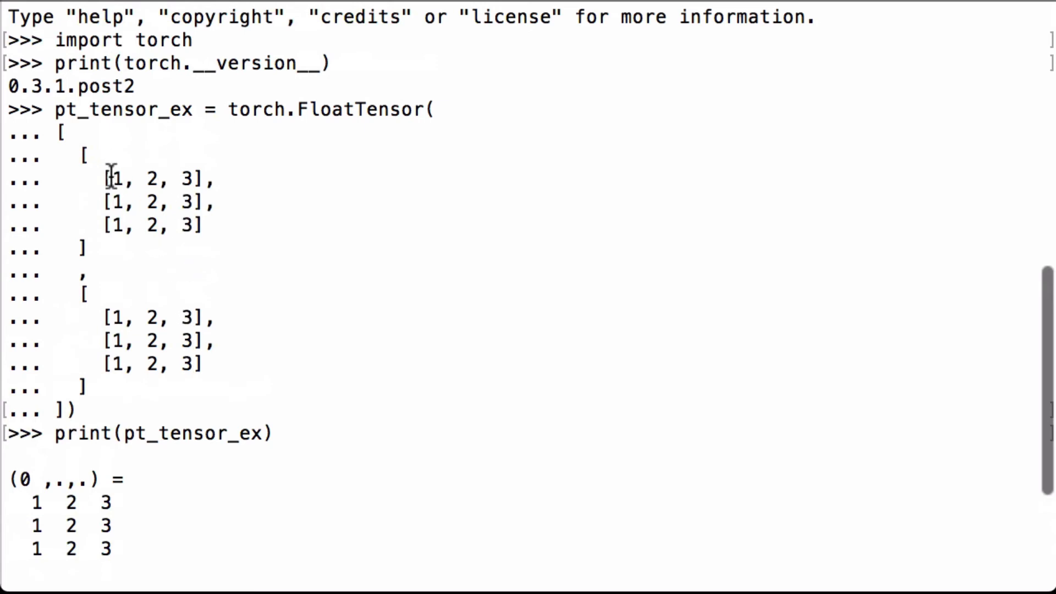
Highlight a line of shell output while reviewing the printed 36.0 total.
drag(108, 180, 199, 180)
text(1)
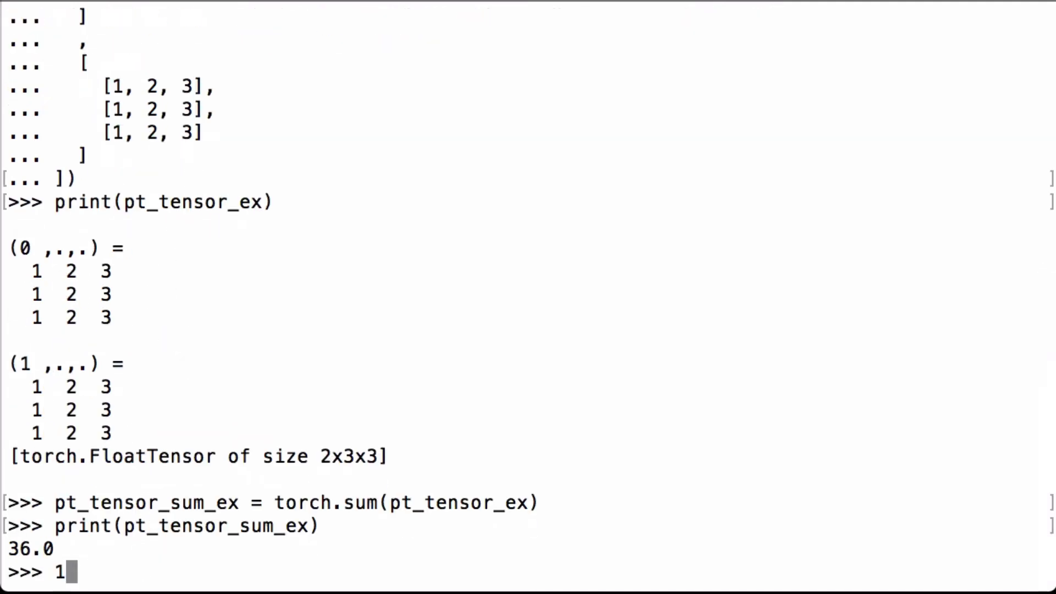
Evaluate 1 + 2 + 3 to get 6, then enter 6 * 6 at the prompt.
text(+ 2 + 3)
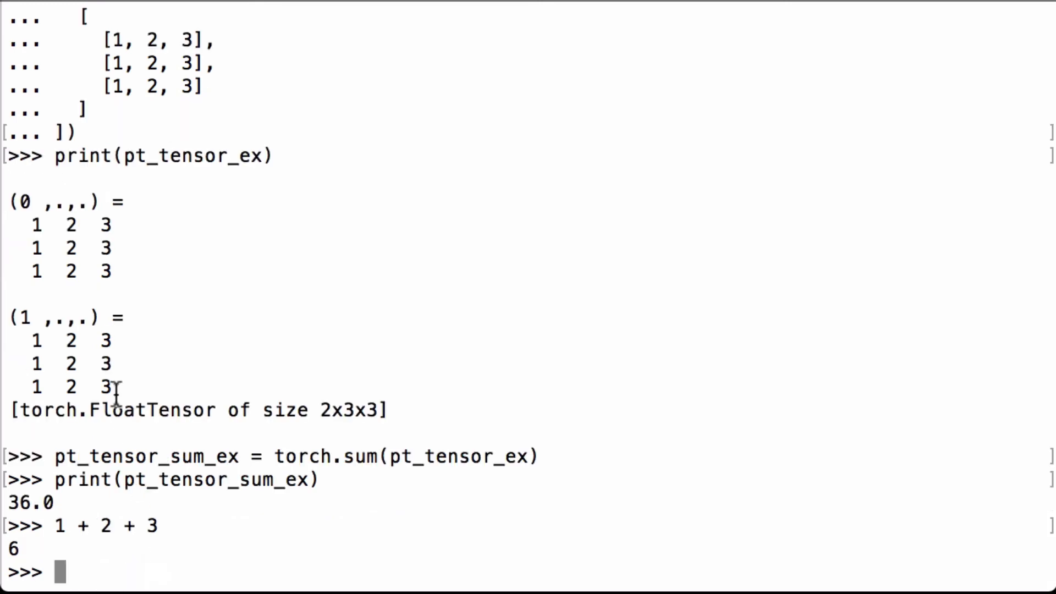
mouse_move(70, 271)
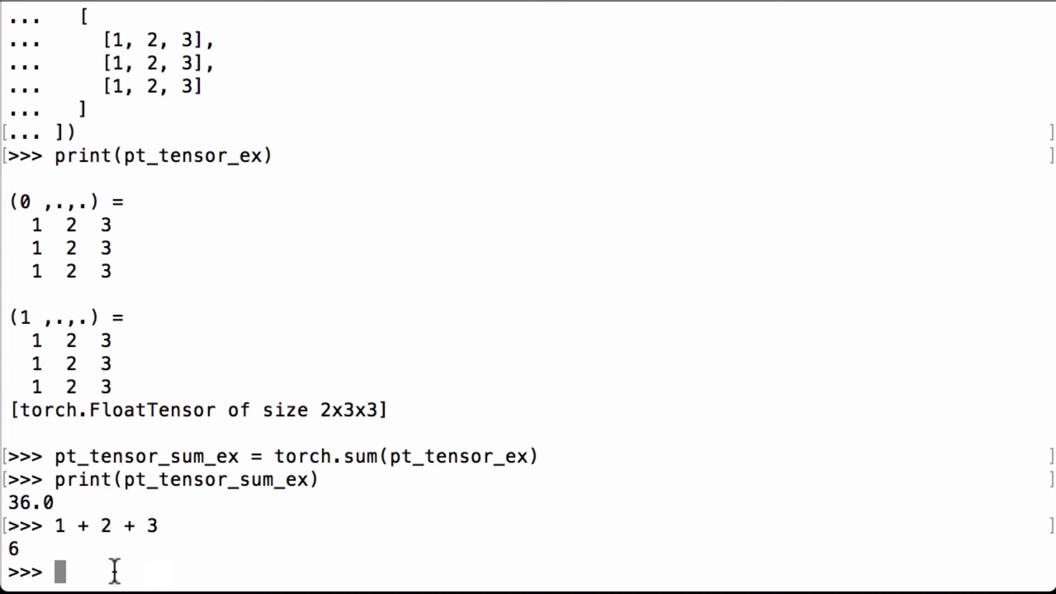
text(6 * 6)
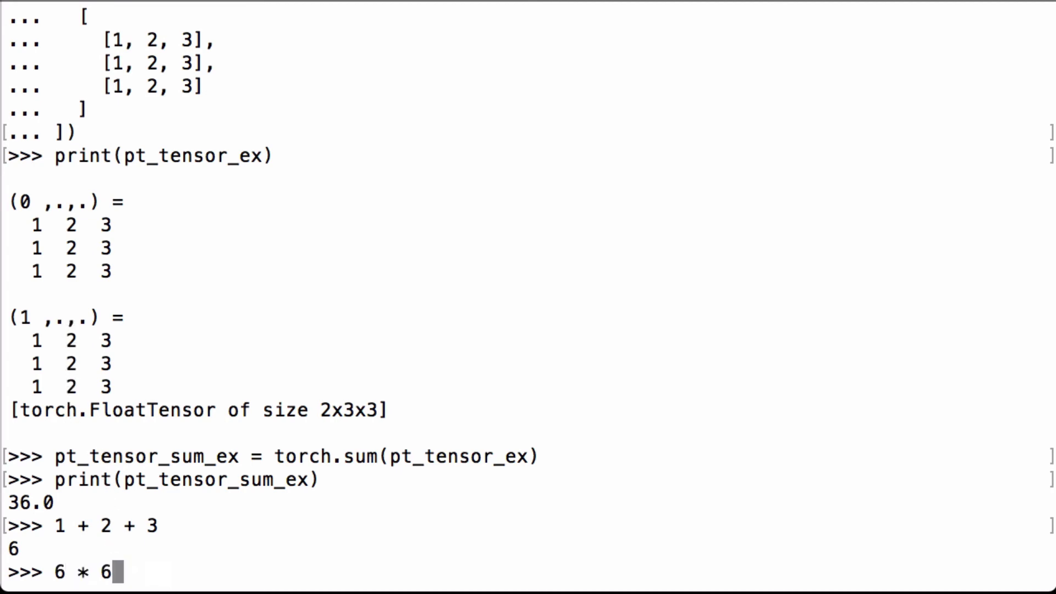